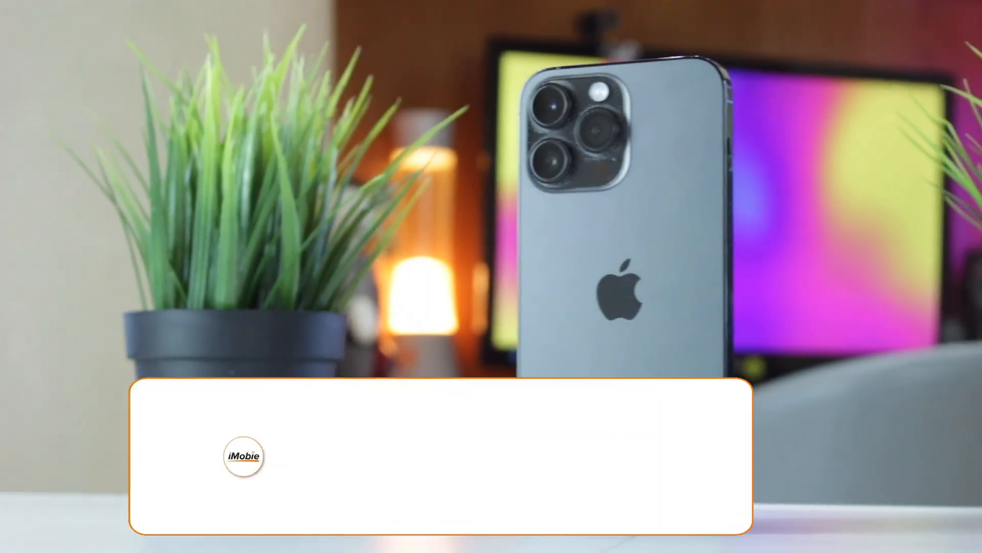
Step: Dismiss the iPhone software update offer and return to the music library
{"action": "left_click", "coordinate": [613, 456]}
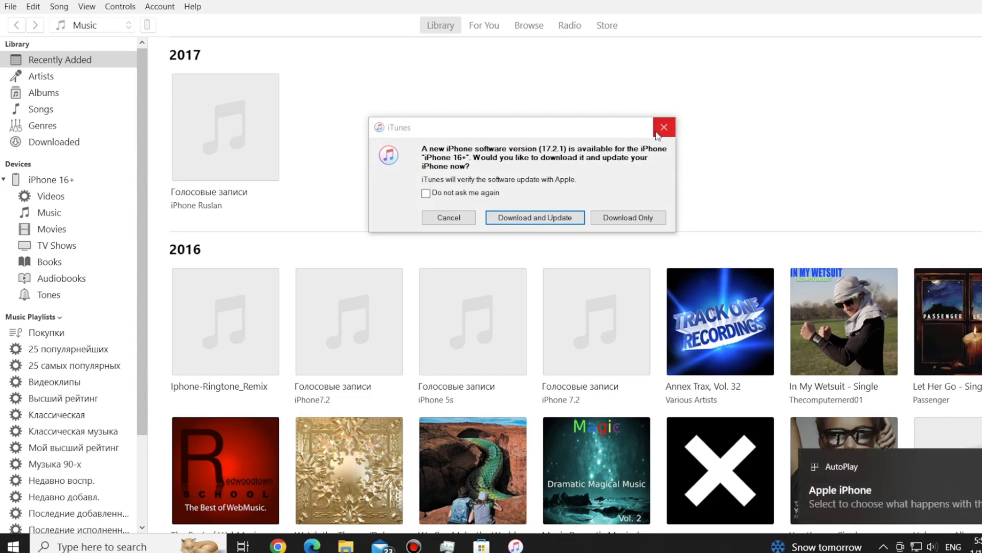
{"action": "left_click", "coordinate": [664, 127]}
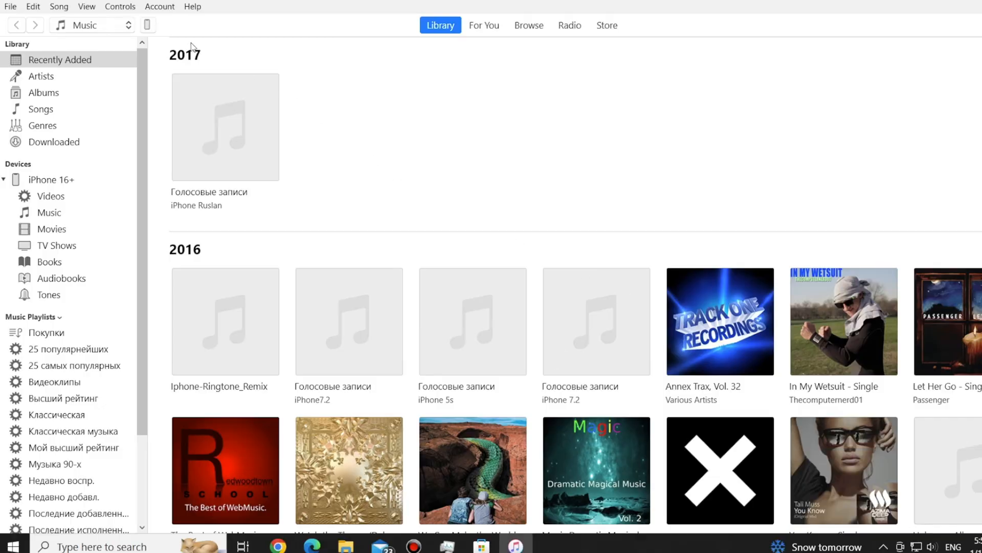
{"action": "mouse_move", "coordinate": [148, 33]}
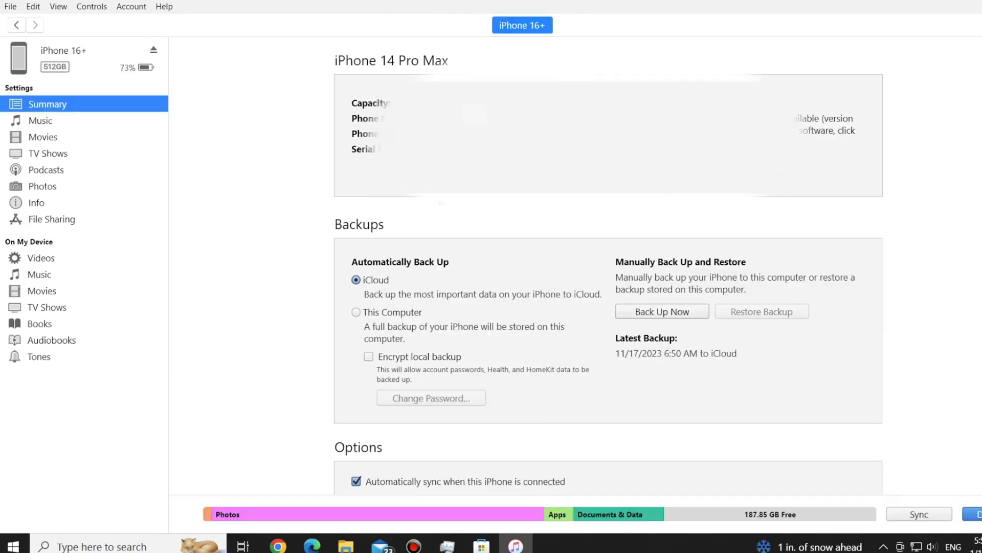
Step: Select 'This Computer' as the automatic backup target instead of iCloud
{"action": "left_click", "coordinate": [356, 312]}
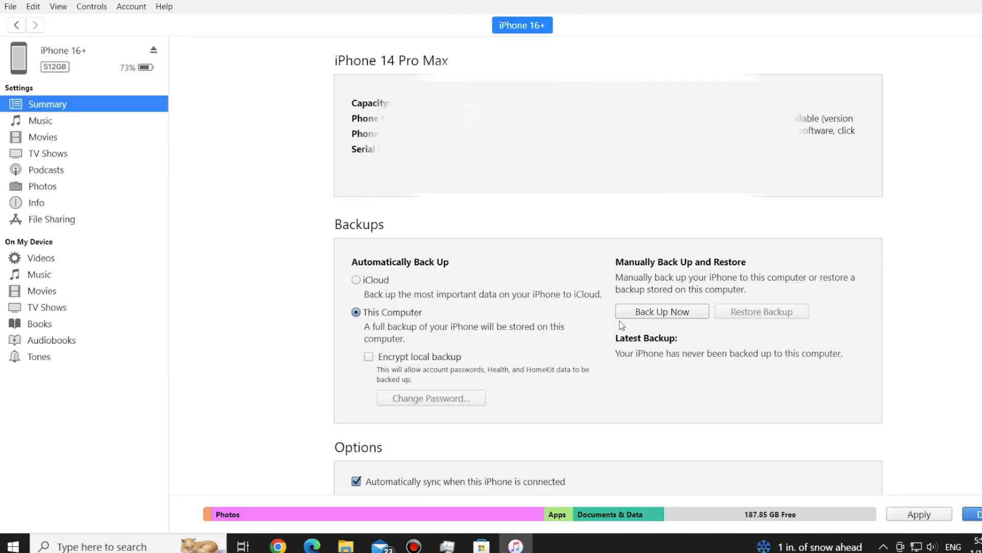